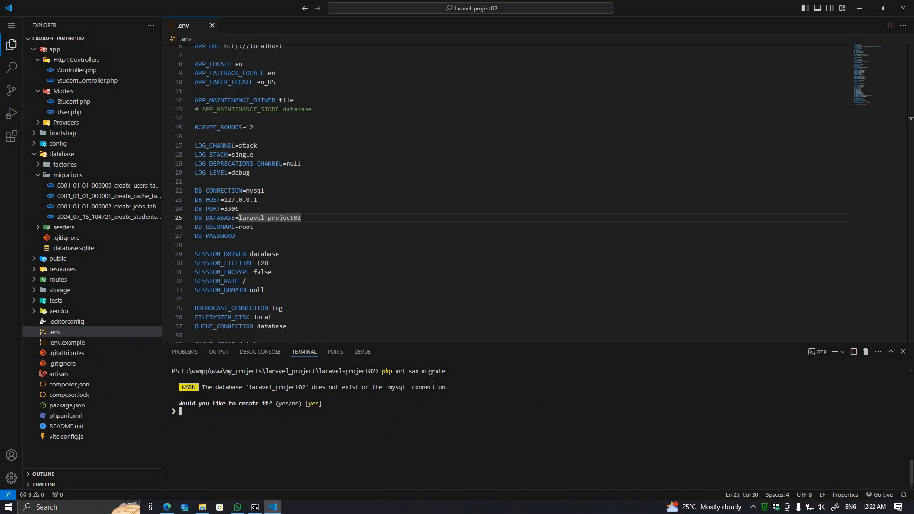
# Step: Confirm creating laravel_project02 and review the QueryException key-length error on the users table
pyautogui.write('yes')
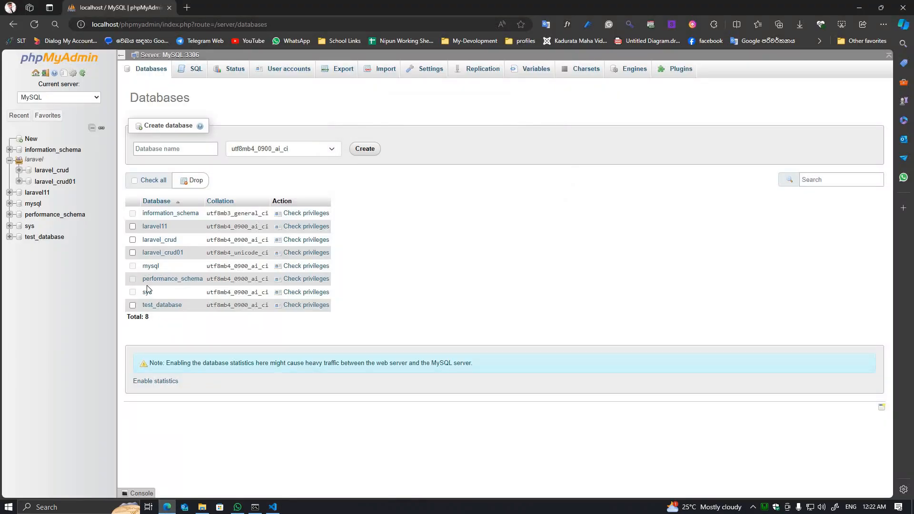
pyautogui.click(270, 511)
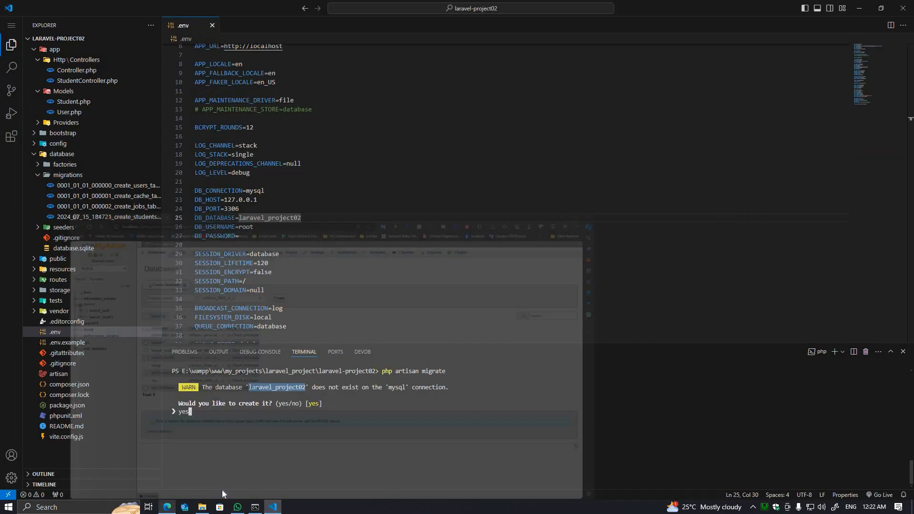
pyautogui.press('Return')
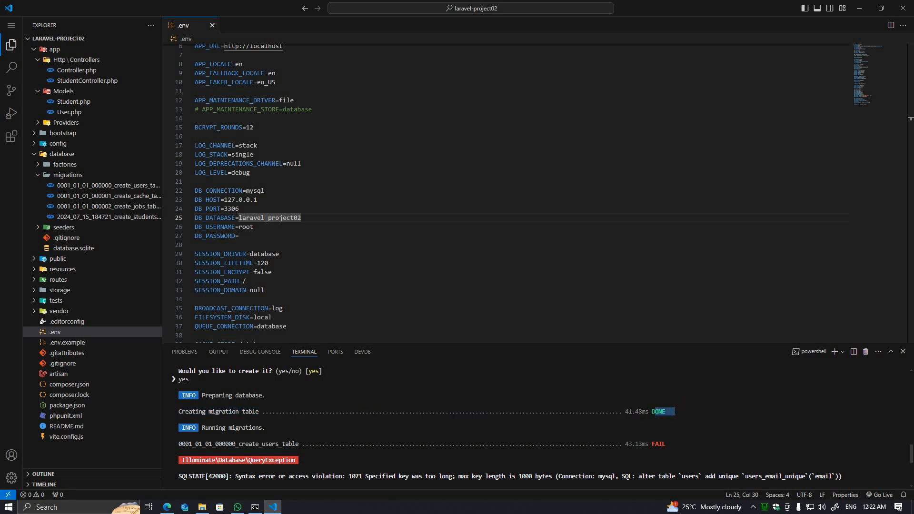
pyautogui.scroll(-3)
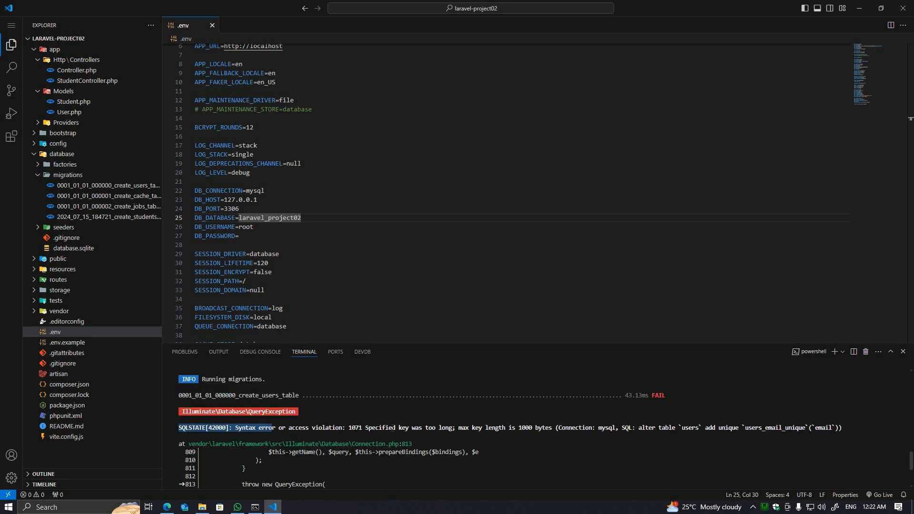
pyautogui.click(166, 506)
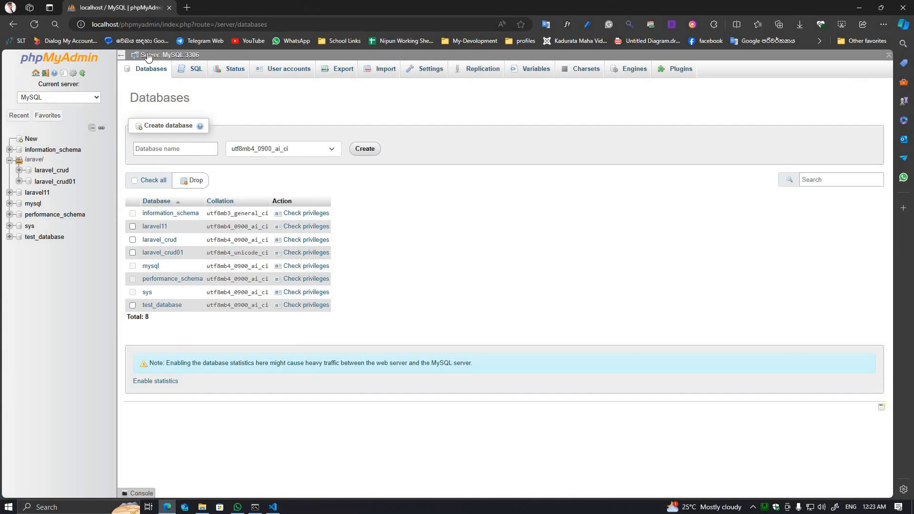
# Step: Refresh the phpMyAdmin database list and open laravel_project02 to check its tables
pyautogui.click(363, 148)
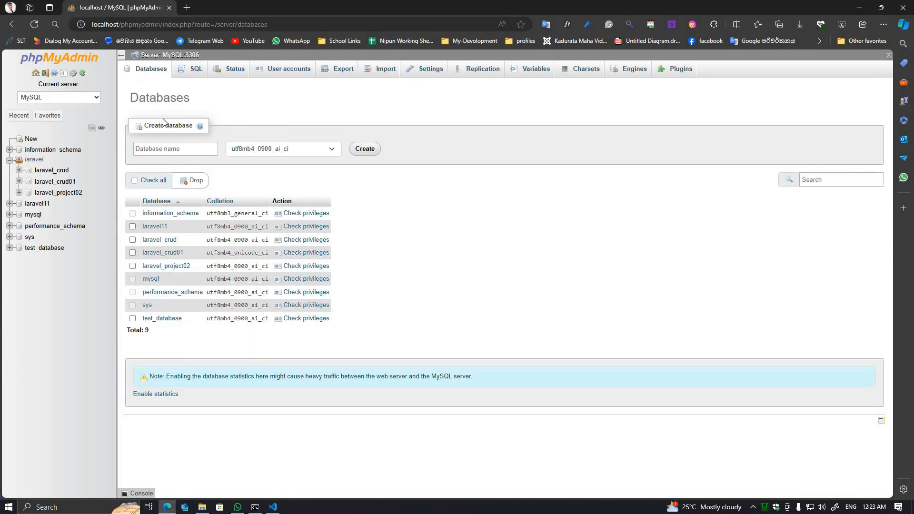
pyautogui.click(165, 266)
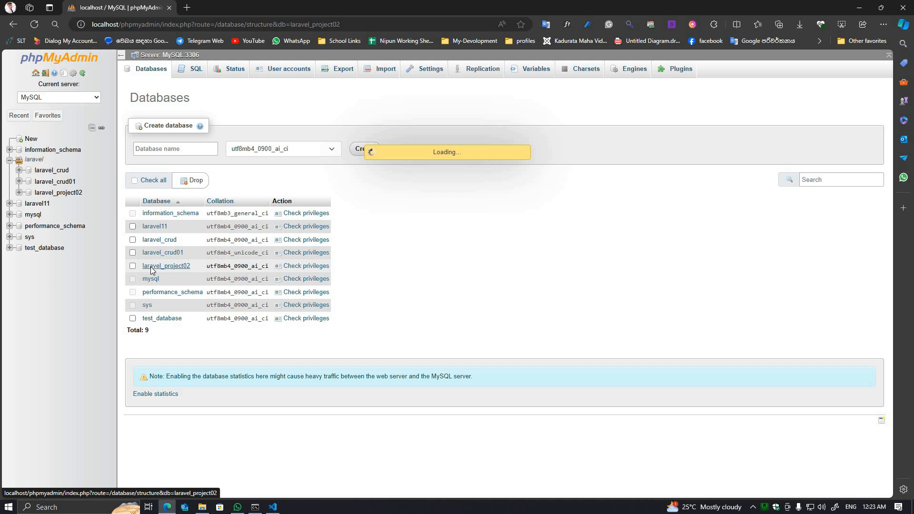
pyautogui.click(167, 265)
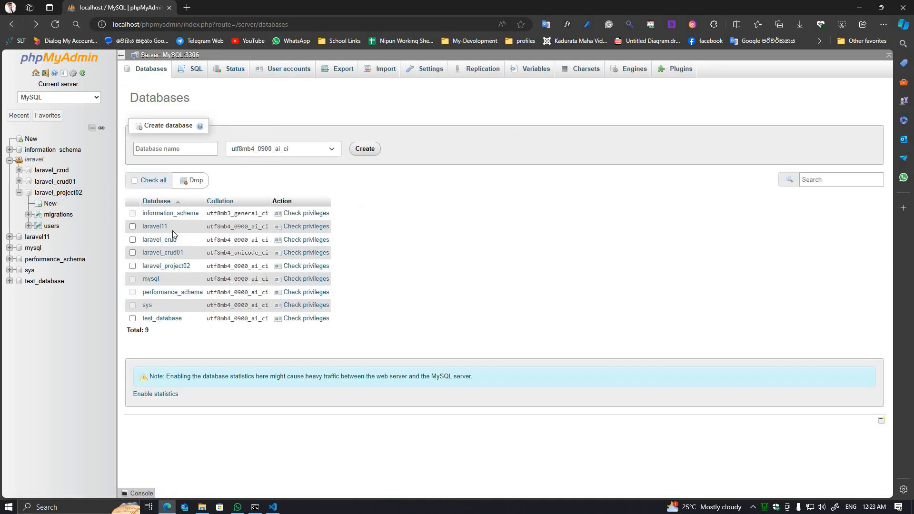
# Step: Drop the laravel_project02 database and return to Visual Studio Code
pyautogui.click(132, 266)
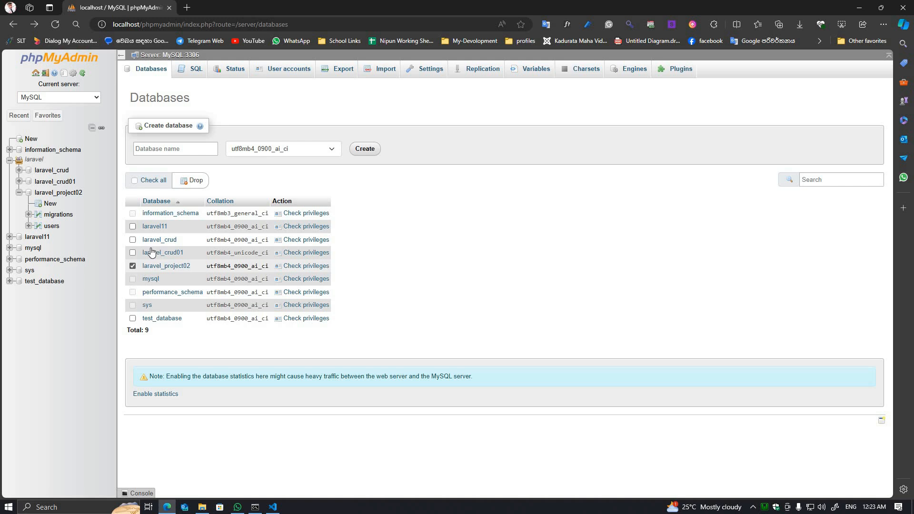
pyautogui.click(194, 181)
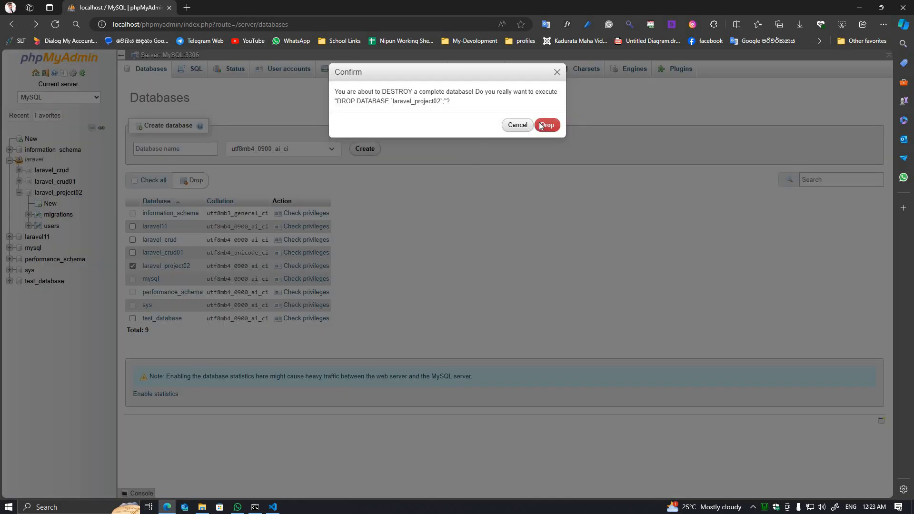
pyautogui.click(545, 125)
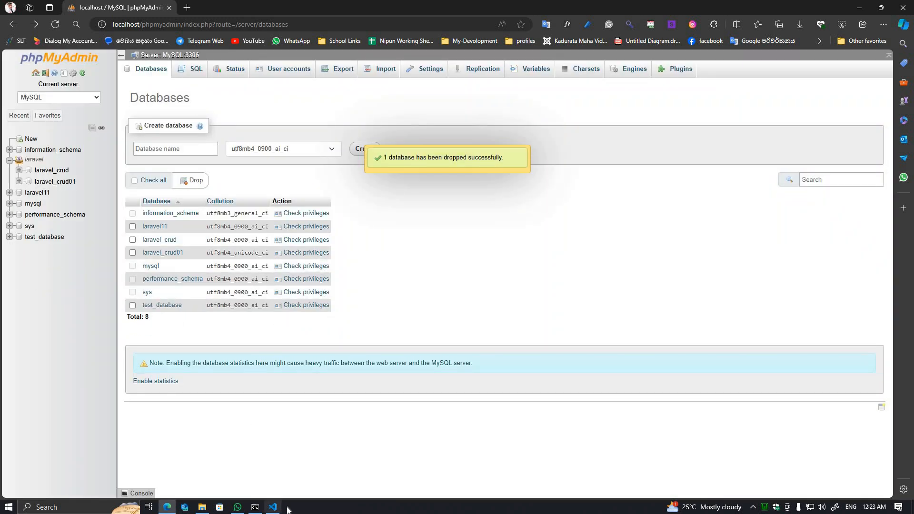
pyautogui.click(271, 507)
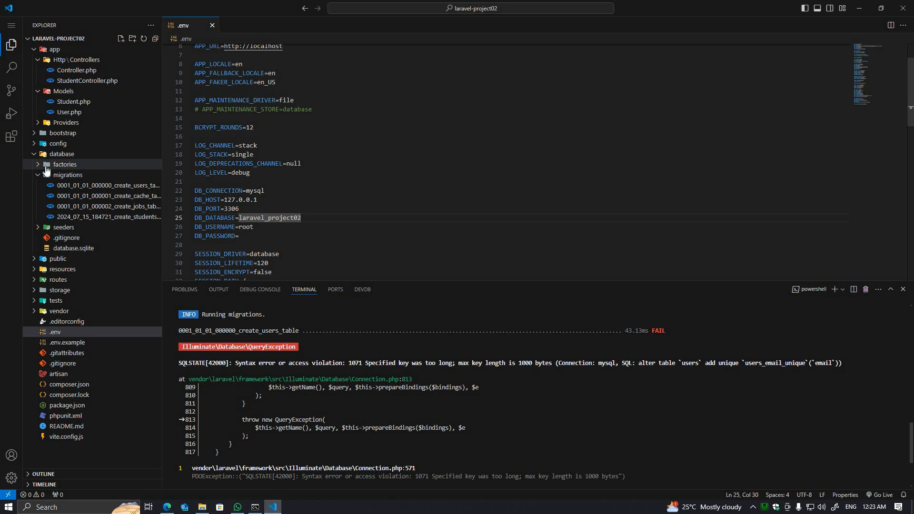
# Step: Collapse the database, Models and app folders in the Explorer to reach config/database.php
pyautogui.click(61, 153)
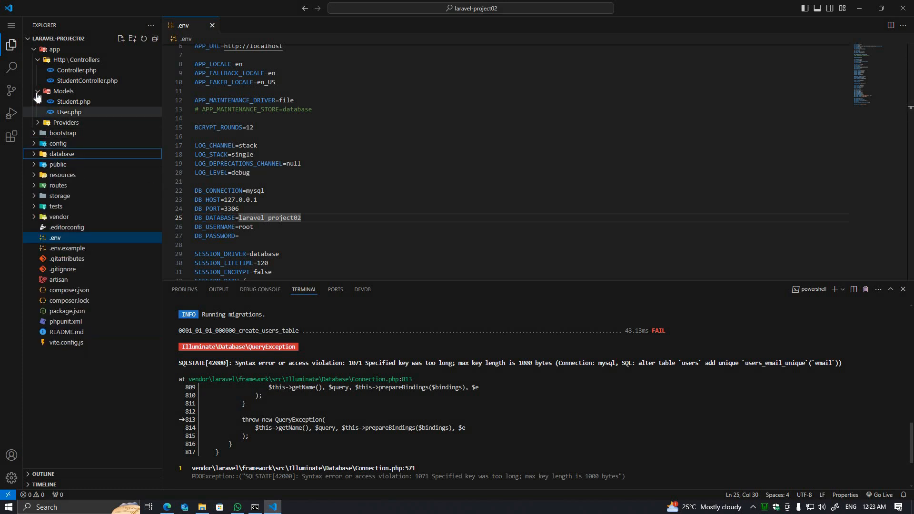
pyautogui.click(54, 49)
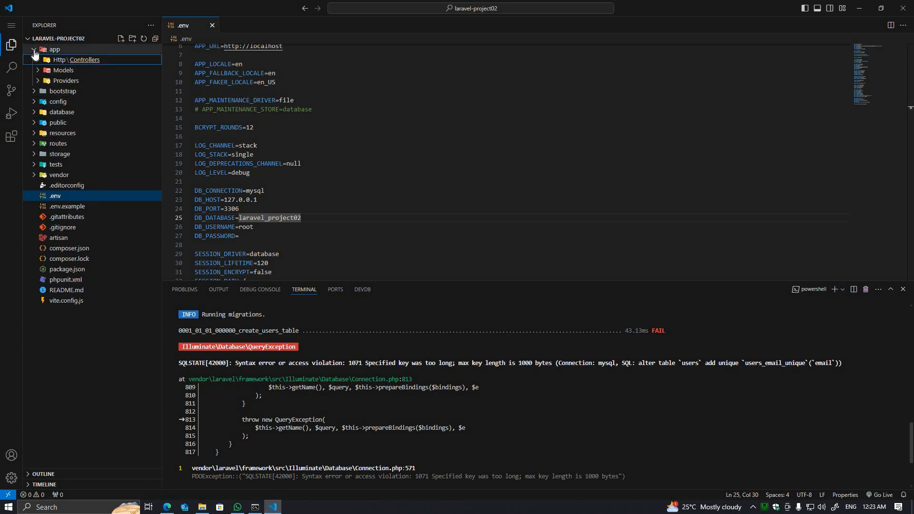
pyautogui.click(54, 49)
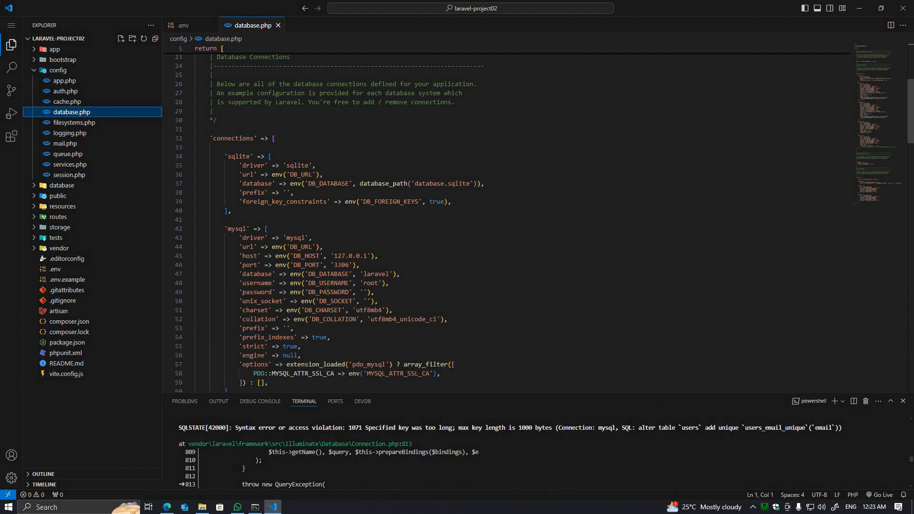
# Step: Replace the mysql charset utf8mb4 with utf8 and collation with utf8_unicode_ci
pyautogui.scroll(-3)
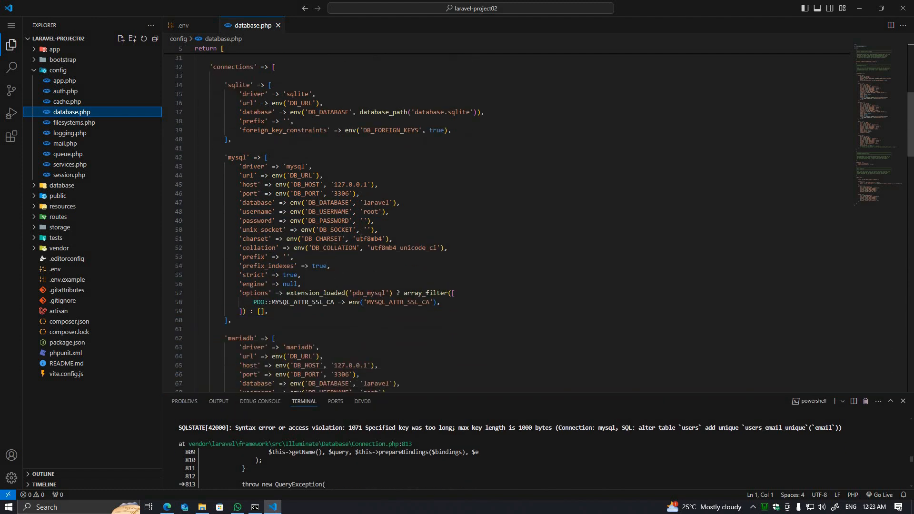
pyautogui.doubleClick(366, 238)
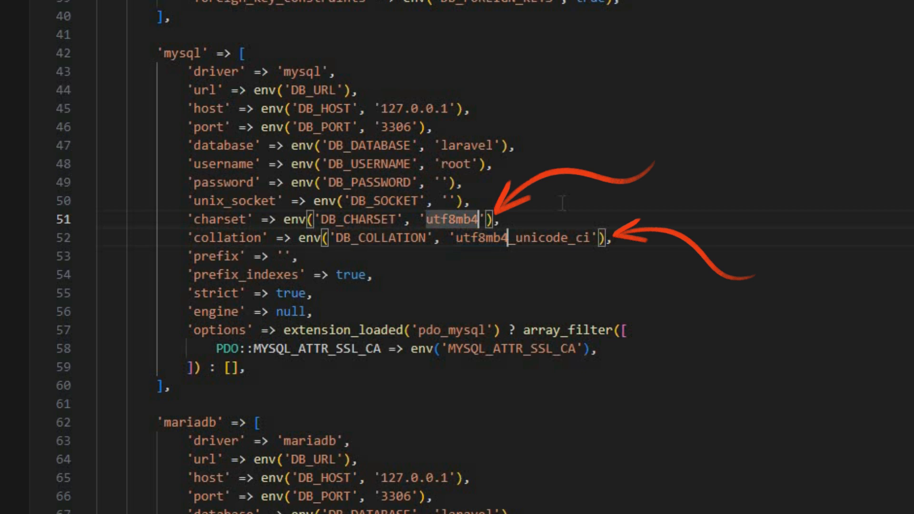
pyautogui.press('Backspace')
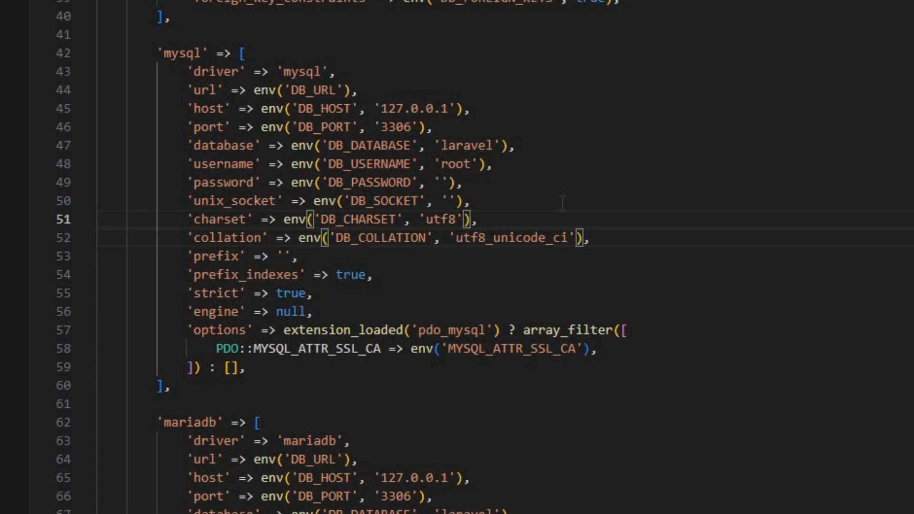
pyautogui.write('mb')
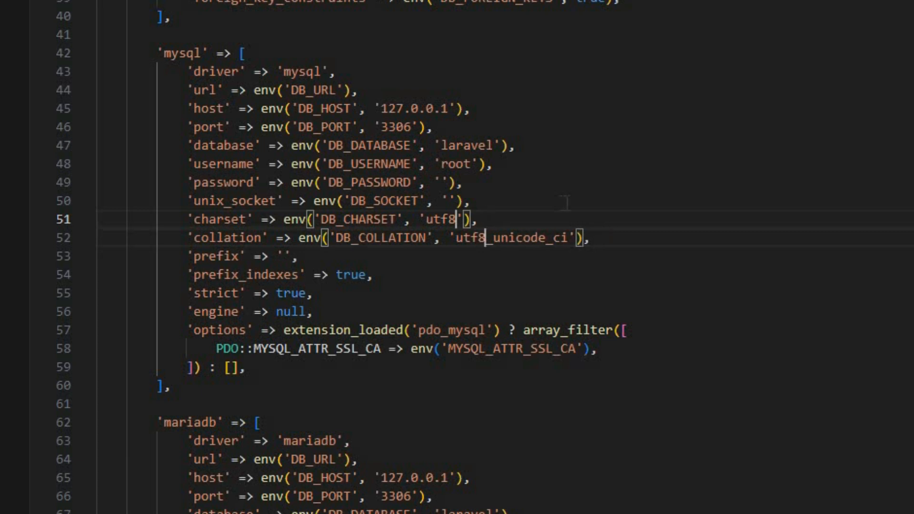
pyautogui.click(13, 26)
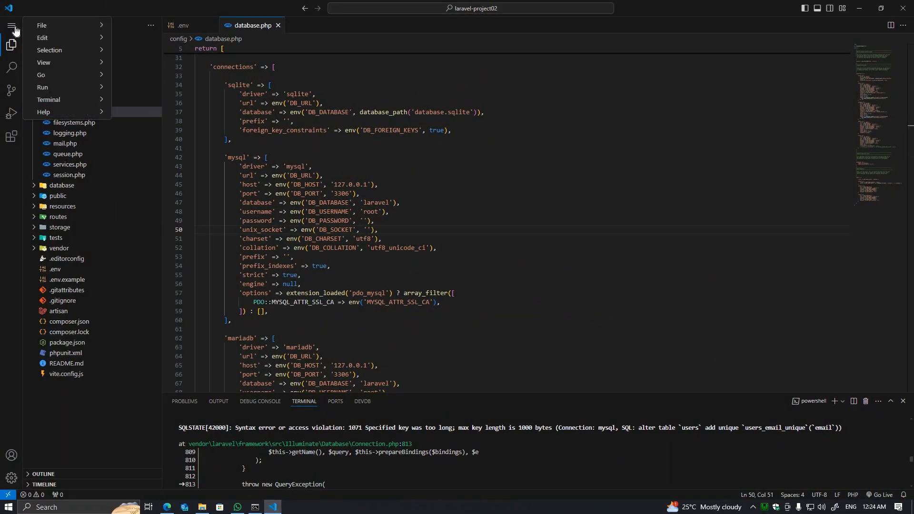
pyautogui.click(41, 25)
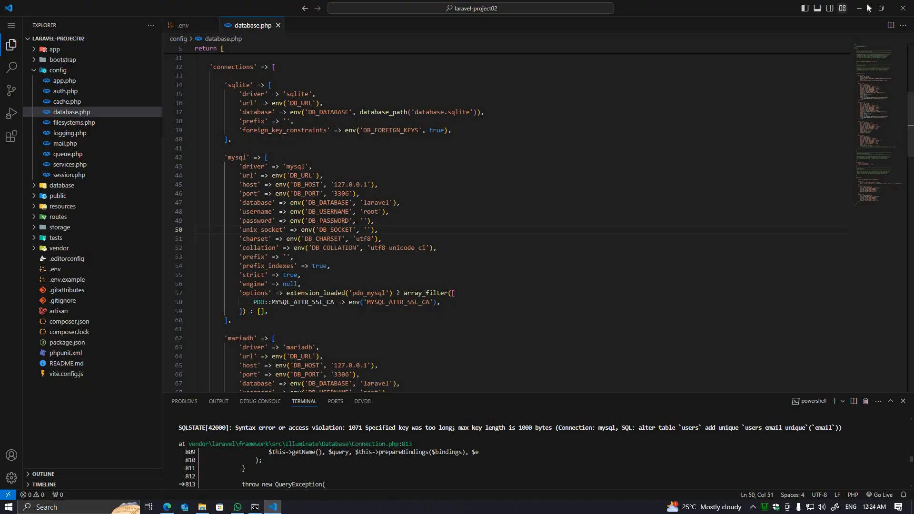
pyautogui.click(167, 506)
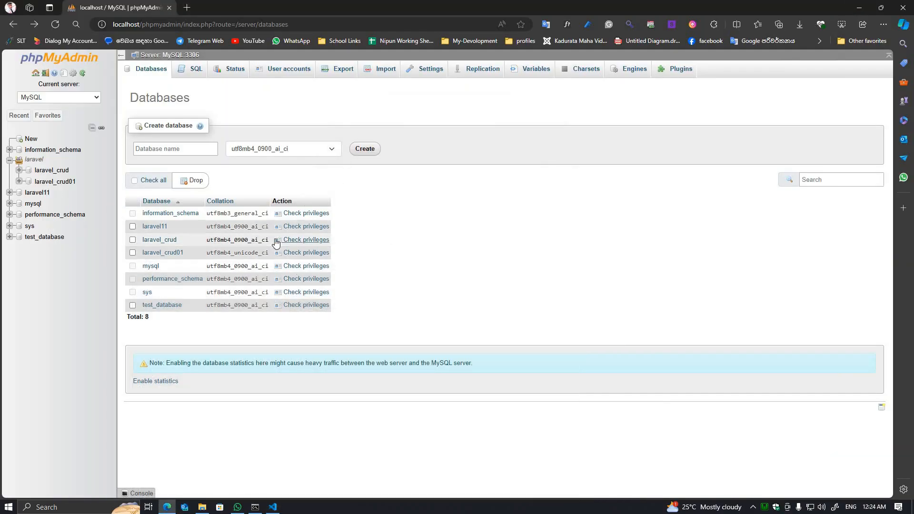
pyautogui.click(270, 506)
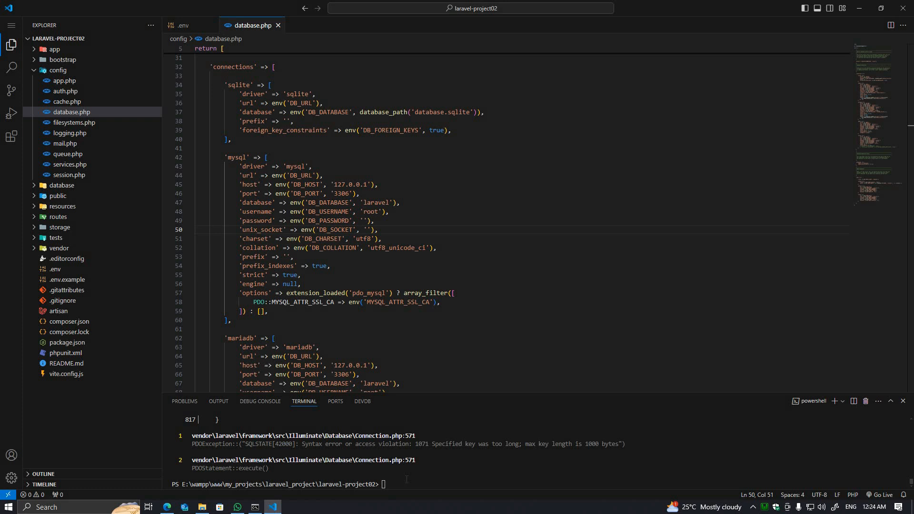
# Step: Clear the terminal, rerun php artisan migrate, and confirm creating laravel_project02
pyautogui.write('cls')
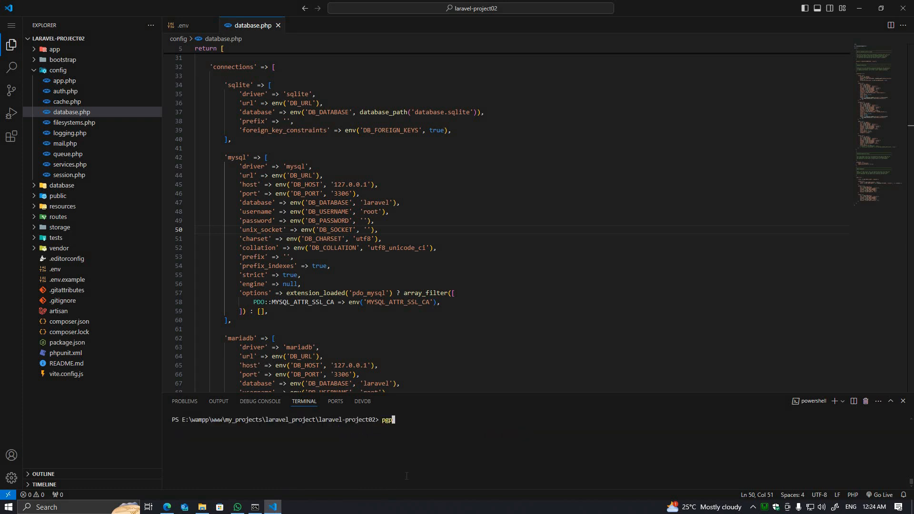
pyautogui.write('php a')
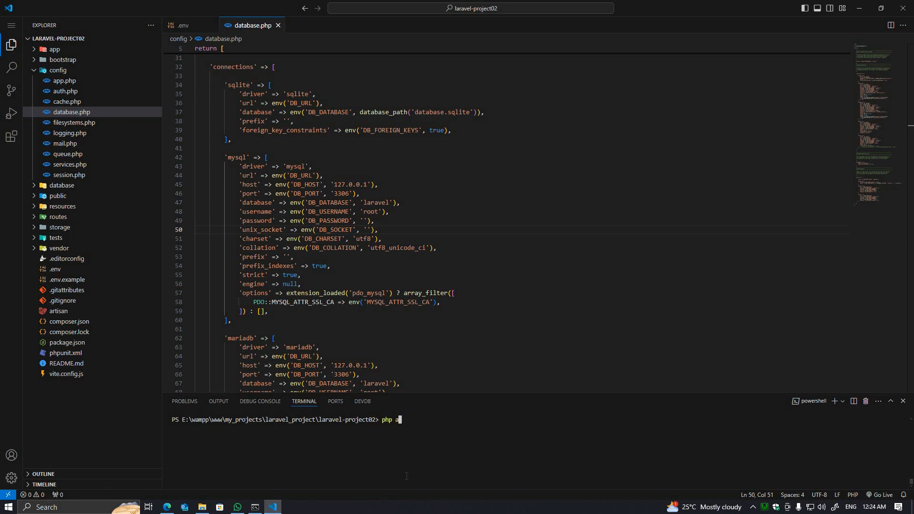
pyautogui.write('rtisan mig')
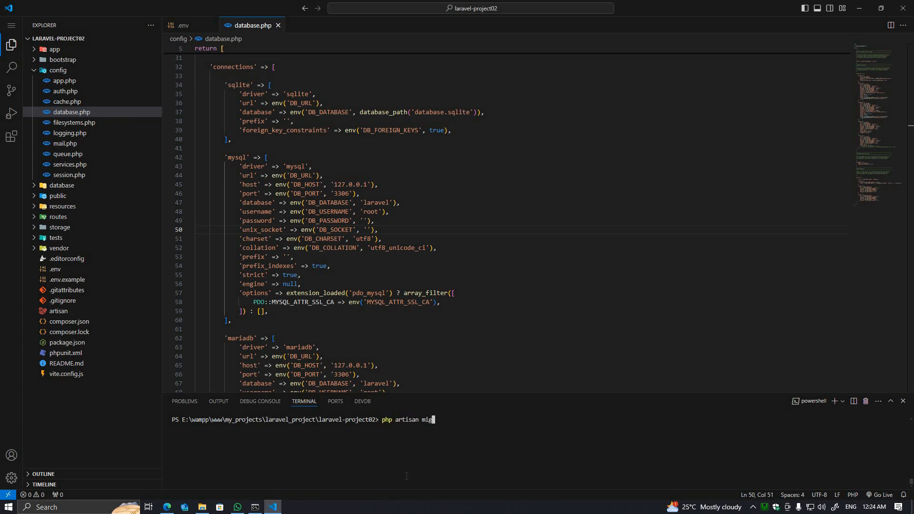
pyautogui.write('rate')
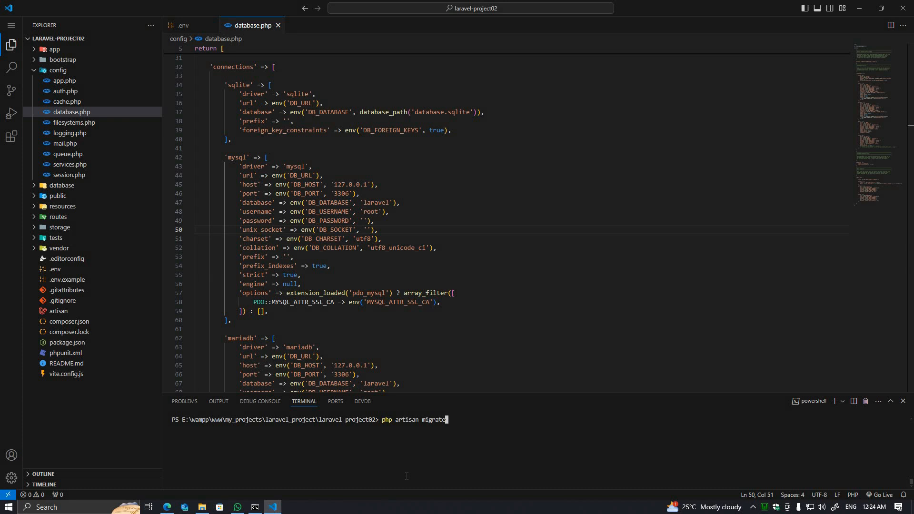
pyautogui.press('Return')
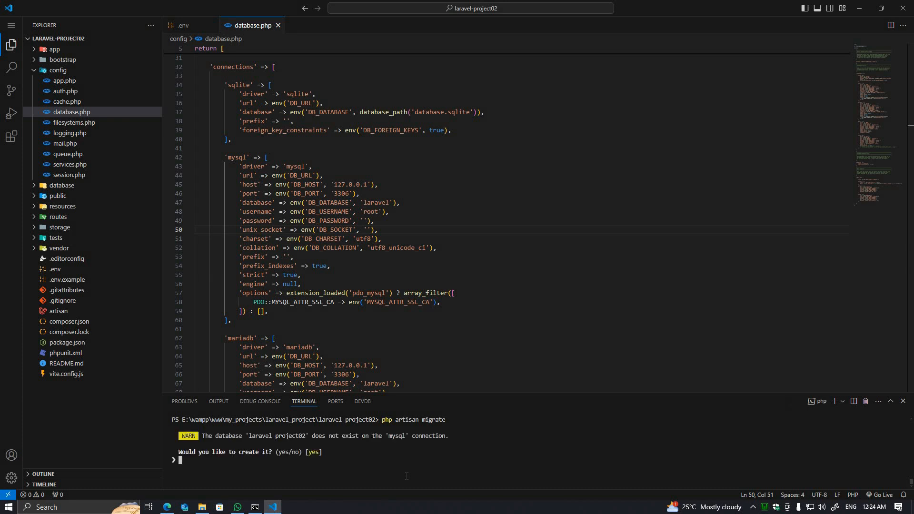
pyautogui.write('yes')
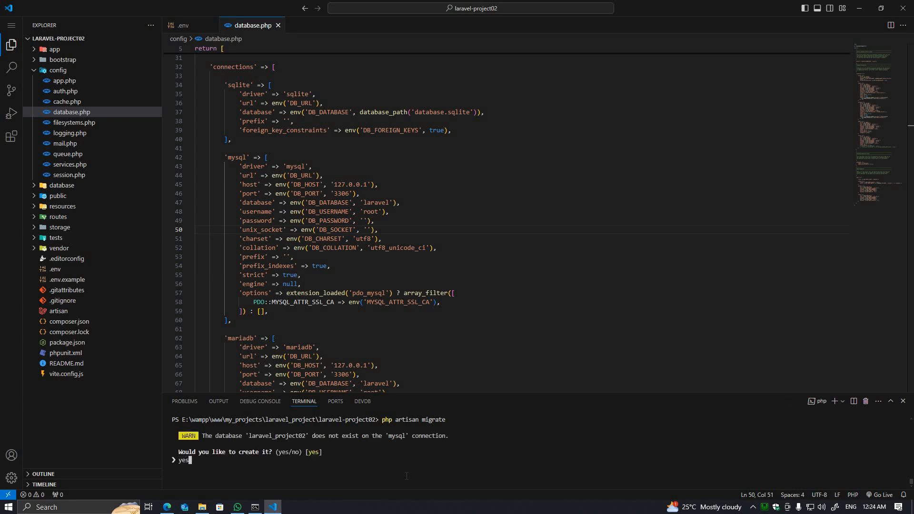
pyautogui.press('Return')
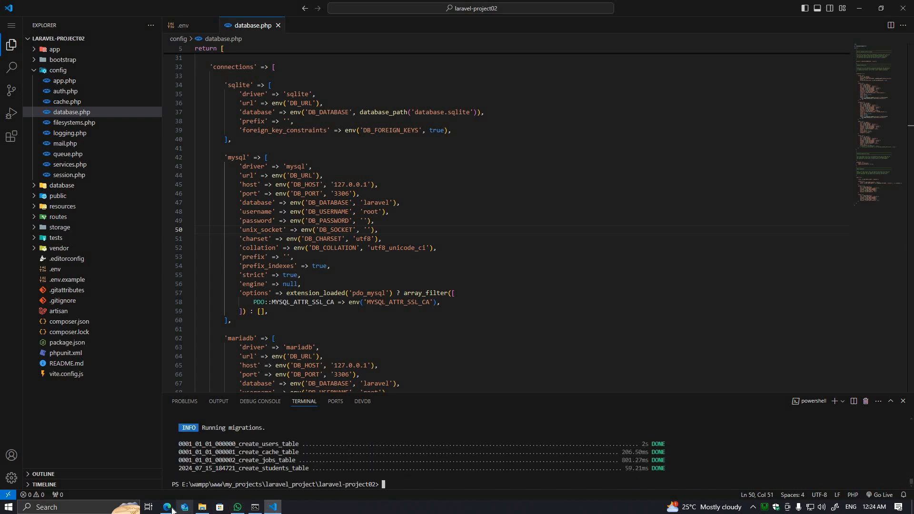
# Step: Reload phpMyAdmin's navigation tree and open laravel_project02 to show its ten tables
pyautogui.click(167, 509)
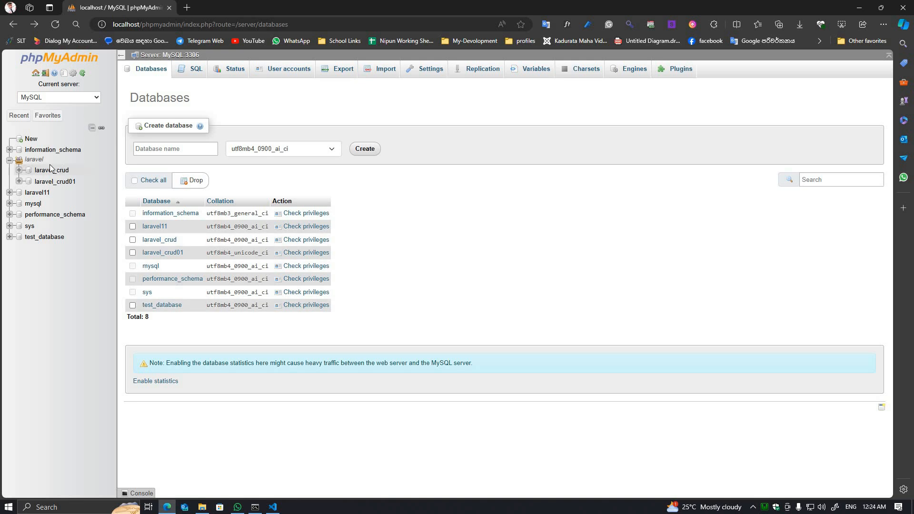
pyautogui.moveTo(56, 181)
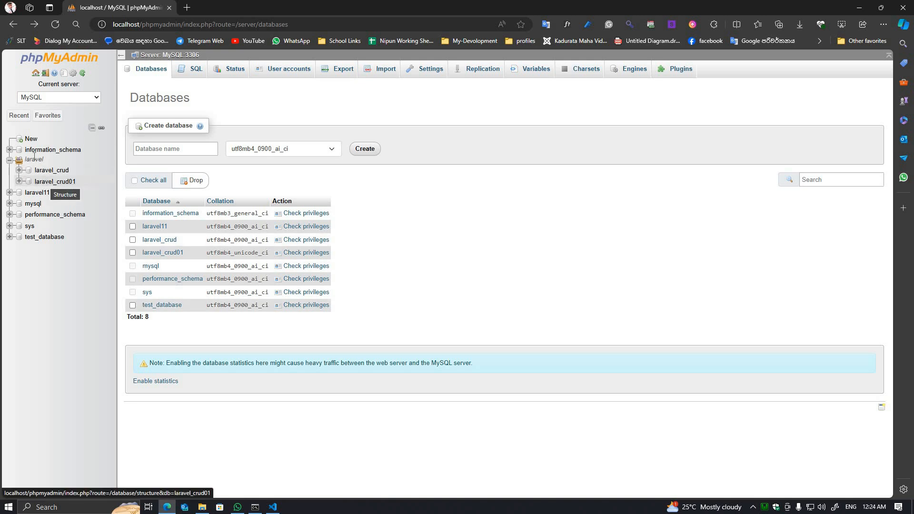
pyautogui.click(35, 73)
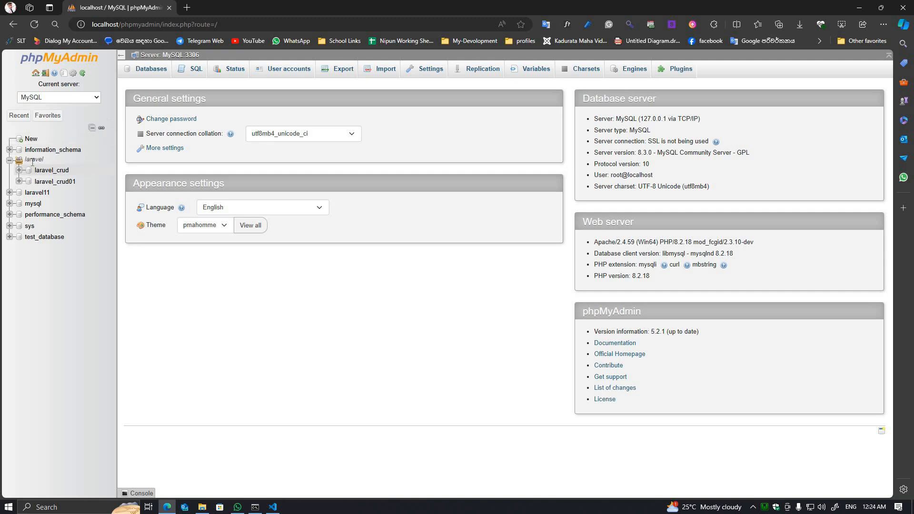
pyautogui.click(82, 73)
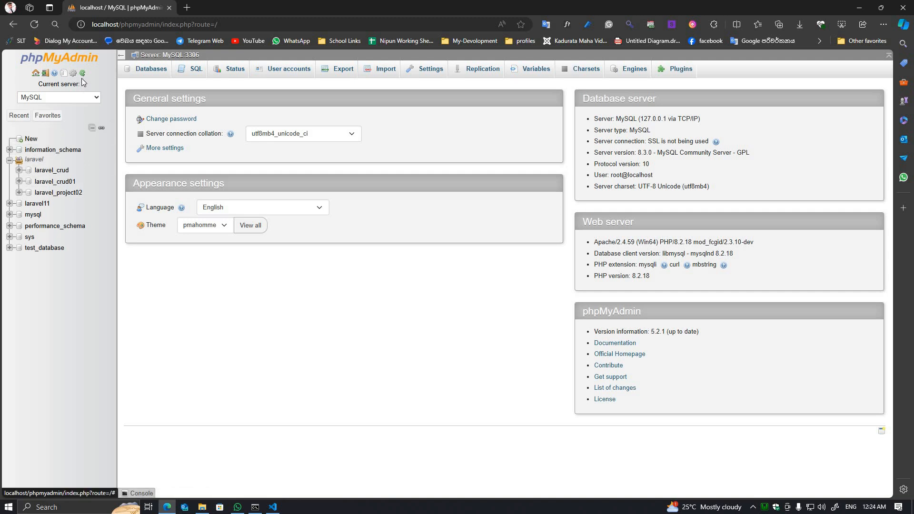
pyautogui.click(59, 192)
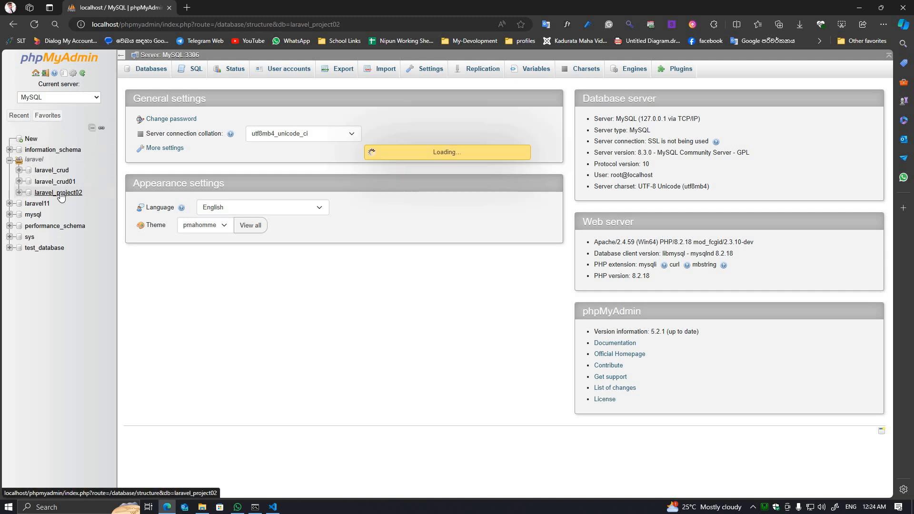
pyautogui.click(59, 192)
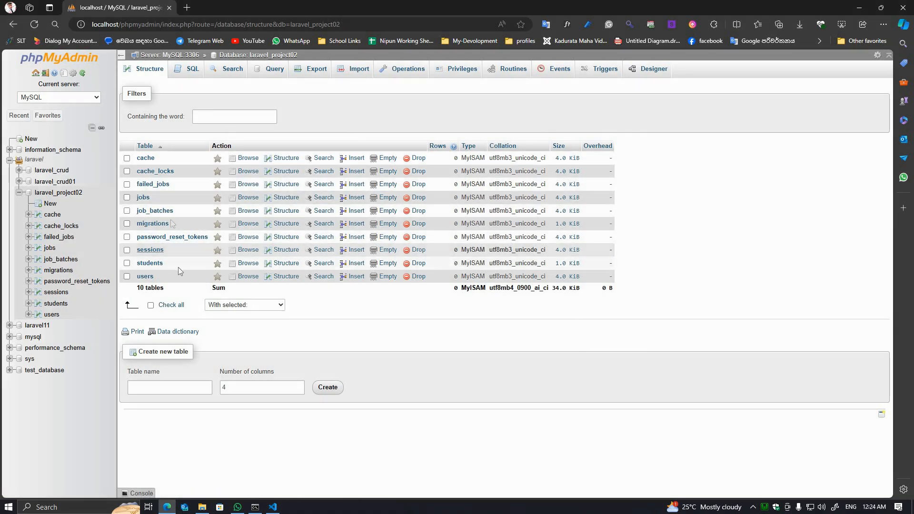
pyautogui.moveTo(170, 223)
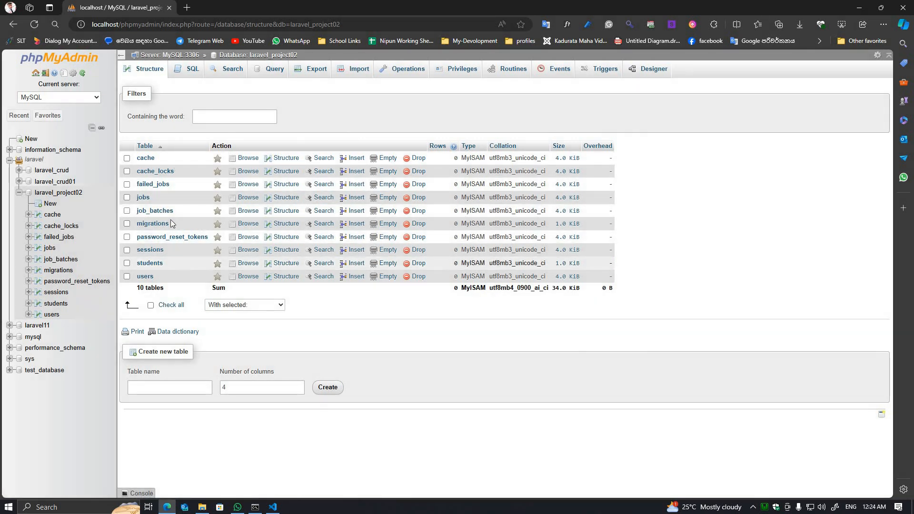